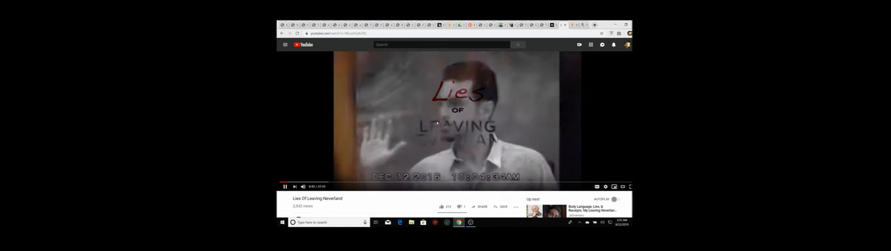
- Pause Lies Of Leaving Neverland on its opening title card for commentary
{"action": "left_click", "coordinate": [284, 186]}
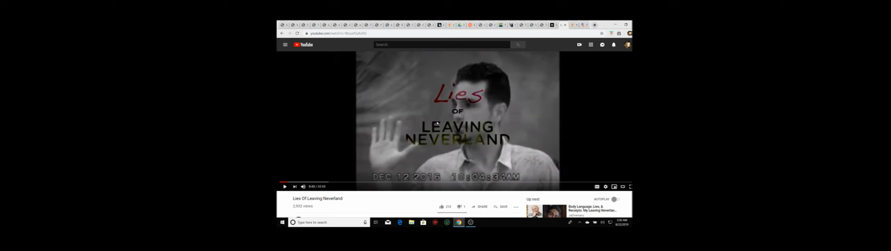
- Resume playback past the title card into the deposition footage
{"action": "left_click", "coordinate": [284, 186]}
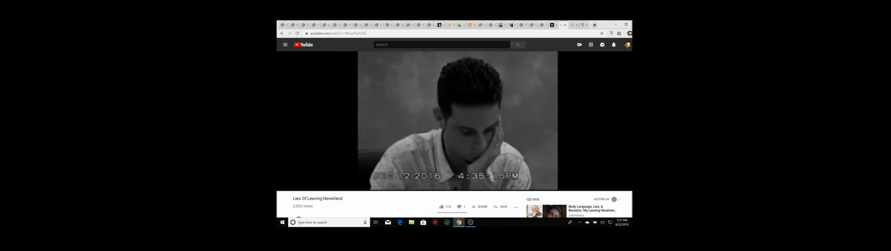
{"action": "mouse_move", "coordinate": [437, 123]}
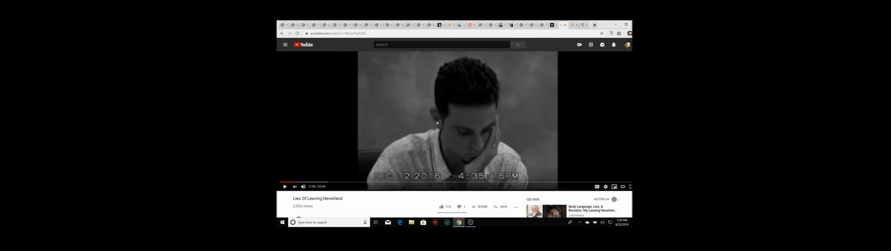
- Play the video on and pause it on the black transition frame after the deposition shot
{"action": "left_click", "coordinate": [284, 187]}
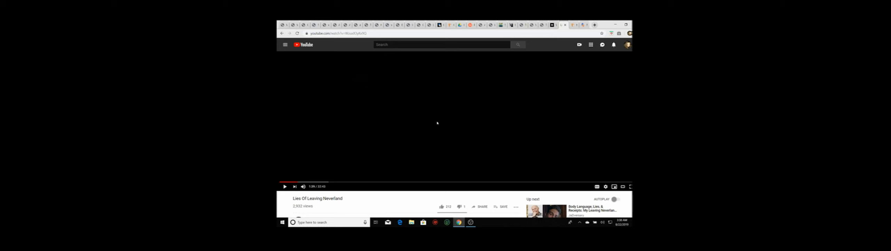
{"action": "mouse_move", "coordinate": [388, 157]}
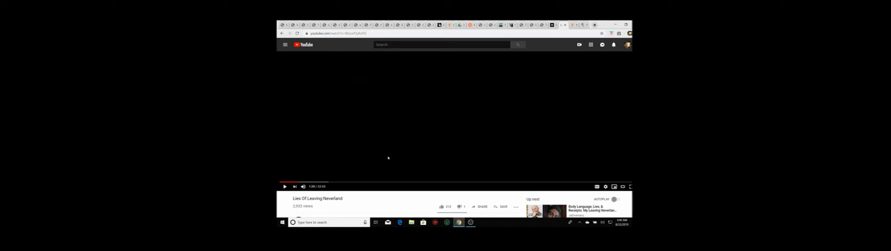
- Play on and pause at the Good Morning Britain clip captioned Jackson Documentary Director
{"action": "left_click", "coordinate": [284, 186]}
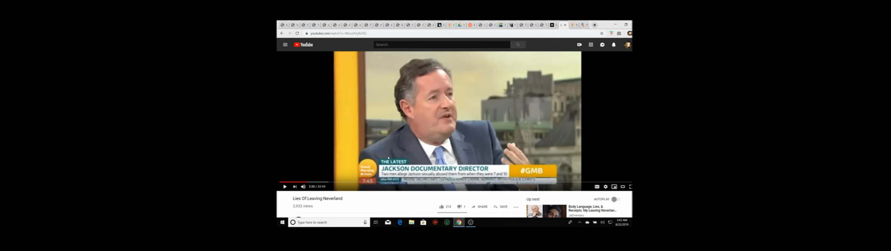
- Continue playback and stop on the headline montage disputing the documentary director's claims
{"action": "left_click", "coordinate": [284, 186]}
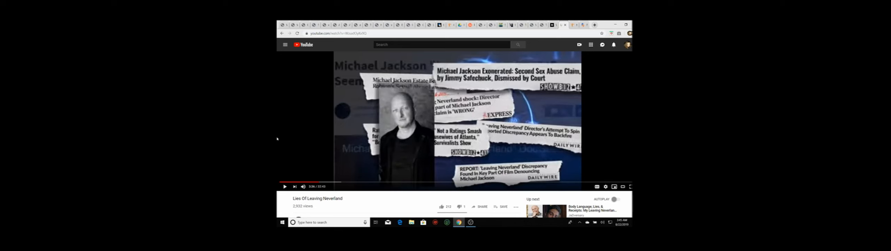
- Let the video run past the headline montage into the CBS This Morning segment
{"action": "left_click", "coordinate": [284, 186]}
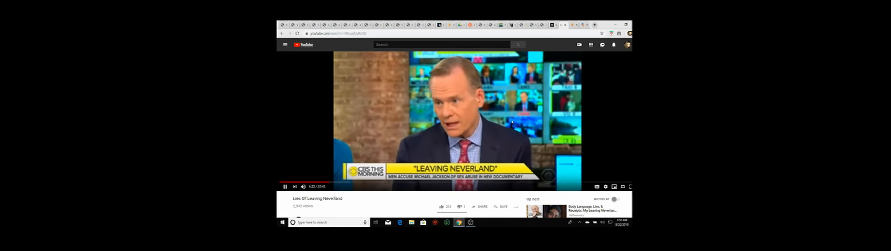
- Pause the video on the archival press conference footage at the podium
{"action": "left_click", "coordinate": [605, 187]}
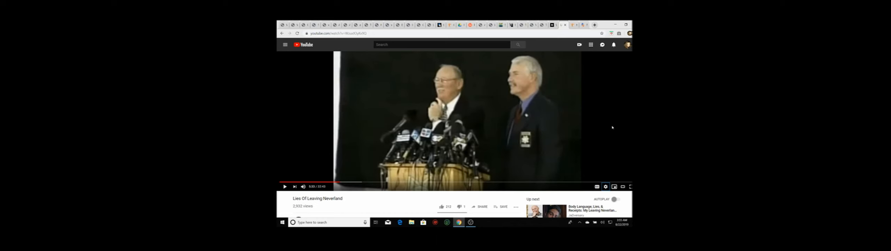
- Play past the press conference to the photo of Michael Jackson with a young man
{"action": "left_click", "coordinate": [284, 185]}
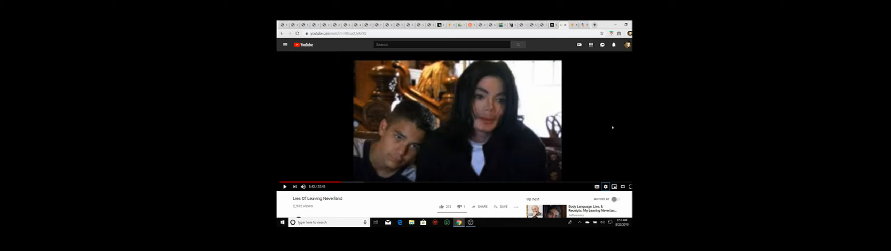
- Advance past the photo and pause on the black frame around 8 minutes in
{"action": "left_click", "coordinate": [284, 186]}
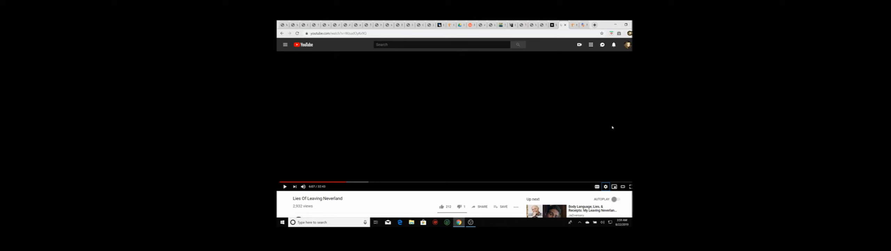
- Resume playback until the PROVABLE LIES title card about 9 minutes in
{"action": "left_click", "coordinate": [285, 186]}
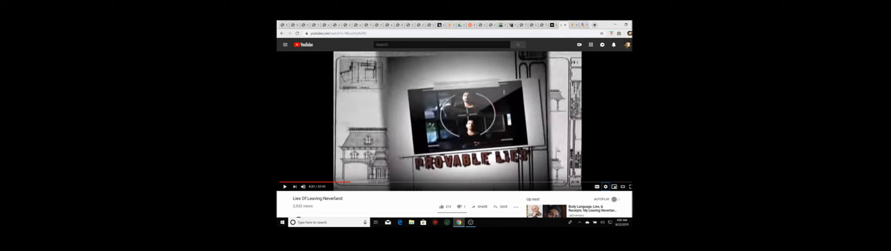
- Resume playback and hold on the interview close-up of the bearded man around the 9-minute mark
{"action": "left_click", "coordinate": [284, 186]}
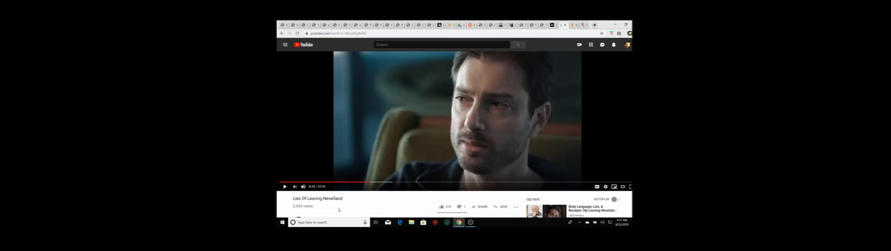
{"action": "left_click", "coordinate": [284, 186]}
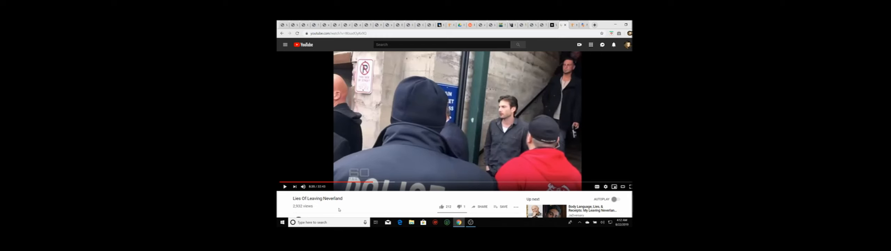
{"action": "mouse_move", "coordinate": [383, 209]}
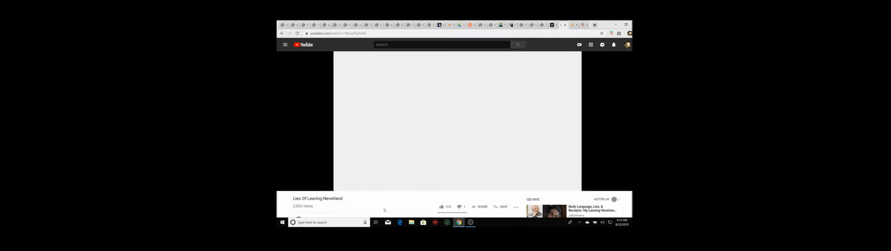
{"action": "left_click", "coordinate": [456, 123]}
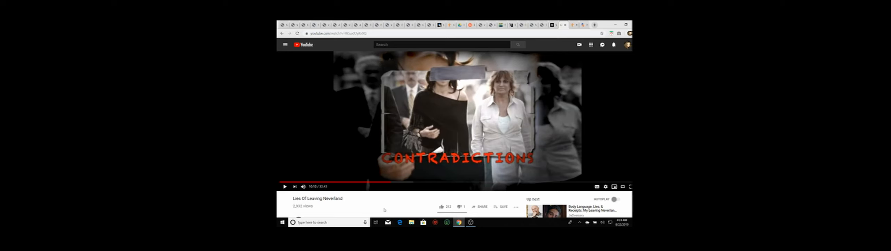
- Resume playback until the red-haired woman's deposition footage appears just past the 11-minute mark
{"action": "left_click", "coordinate": [284, 187]}
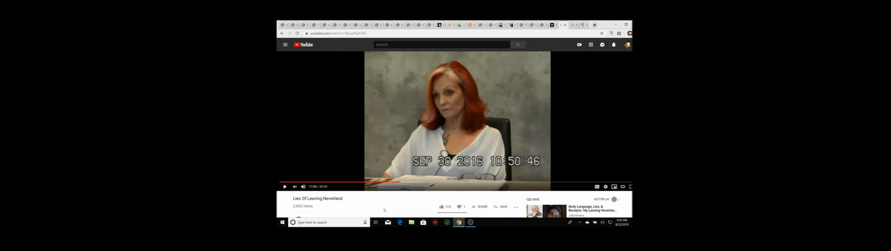
- Resume playback until the archival TV clip of the boy in a white suit beside a woman
{"action": "left_click", "coordinate": [284, 186]}
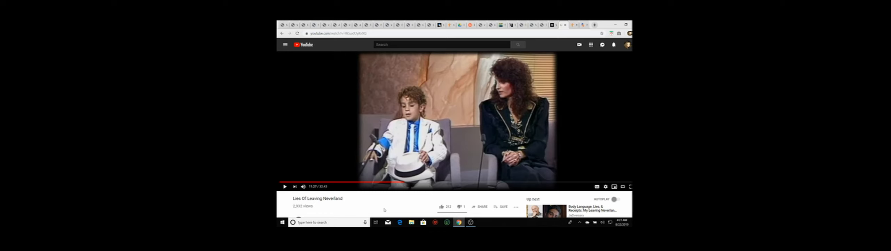
{"action": "left_click", "coordinate": [284, 187]}
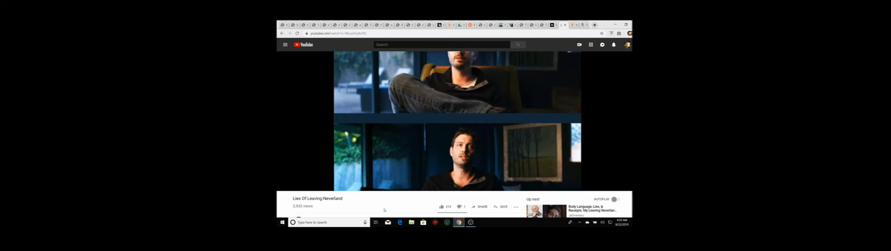
{"action": "left_click", "coordinate": [471, 84]}
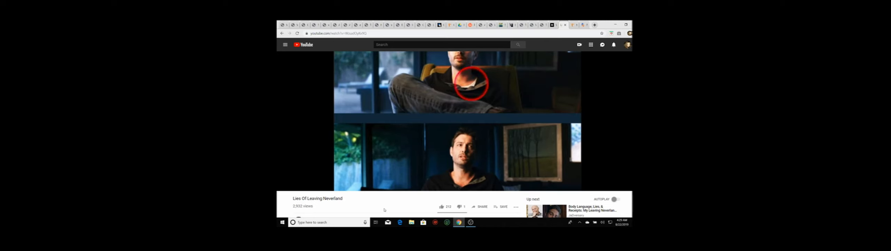